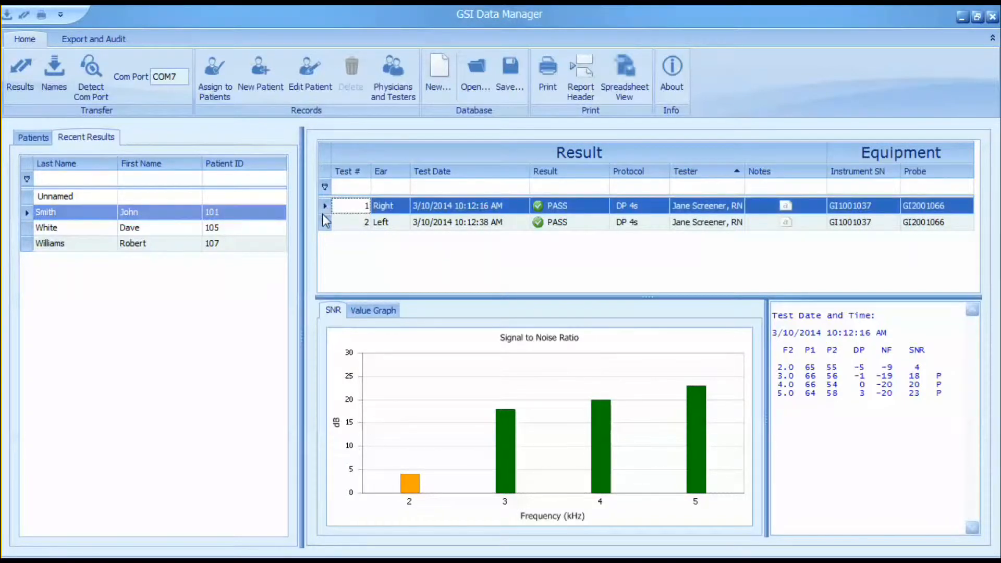
- Select test 2 (Left ear) to show John Smith's left-ear DP 4s SNR results
click(381, 222)
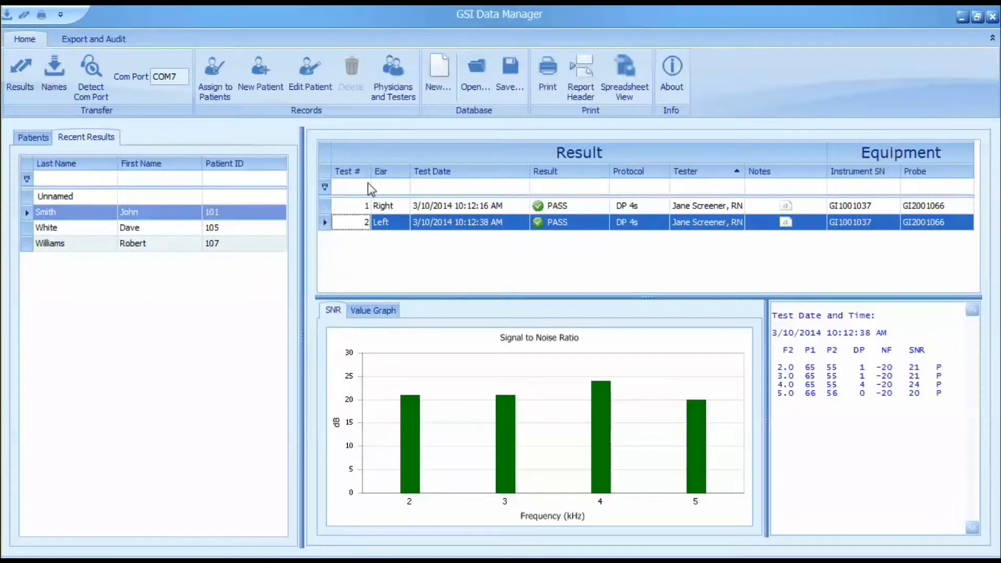
mouse_move(453, 190)
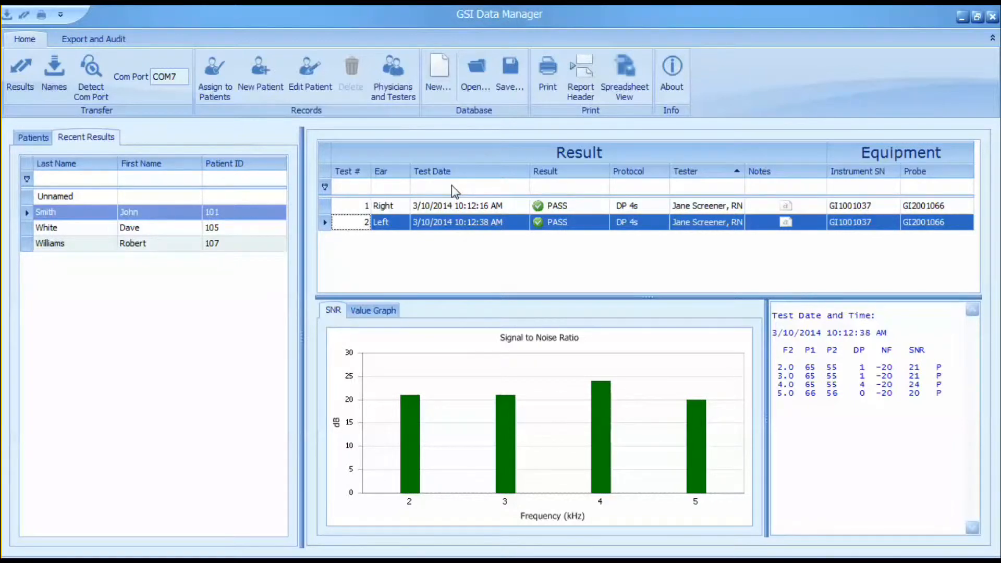
mouse_move(422, 312)
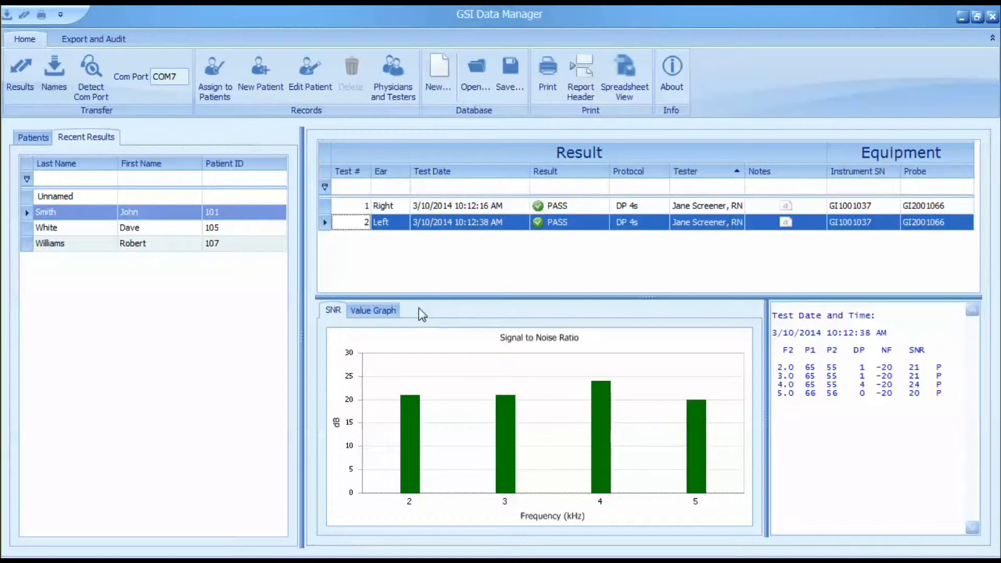
mouse_move(657, 350)
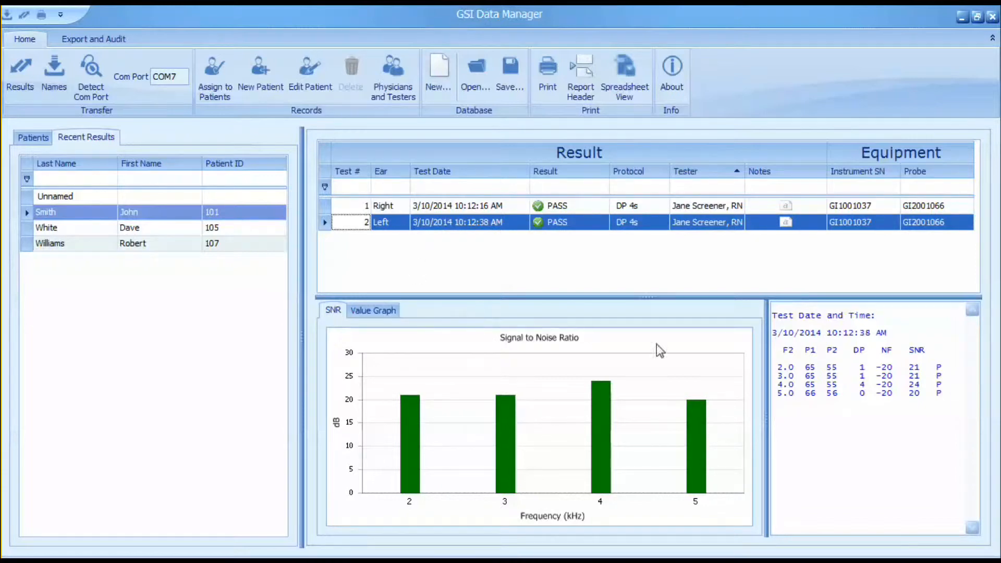
mouse_move(690, 402)
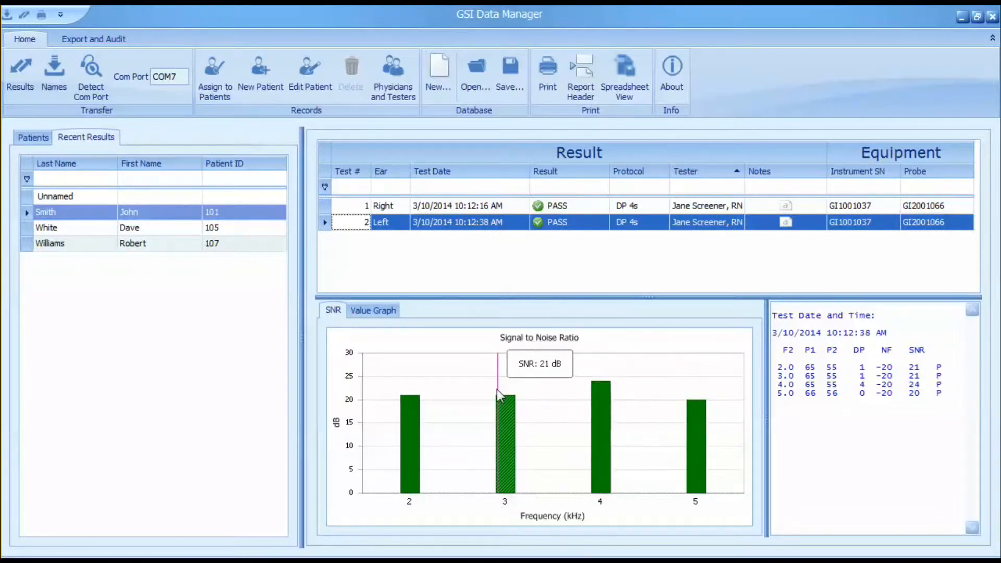
mouse_move(415, 406)
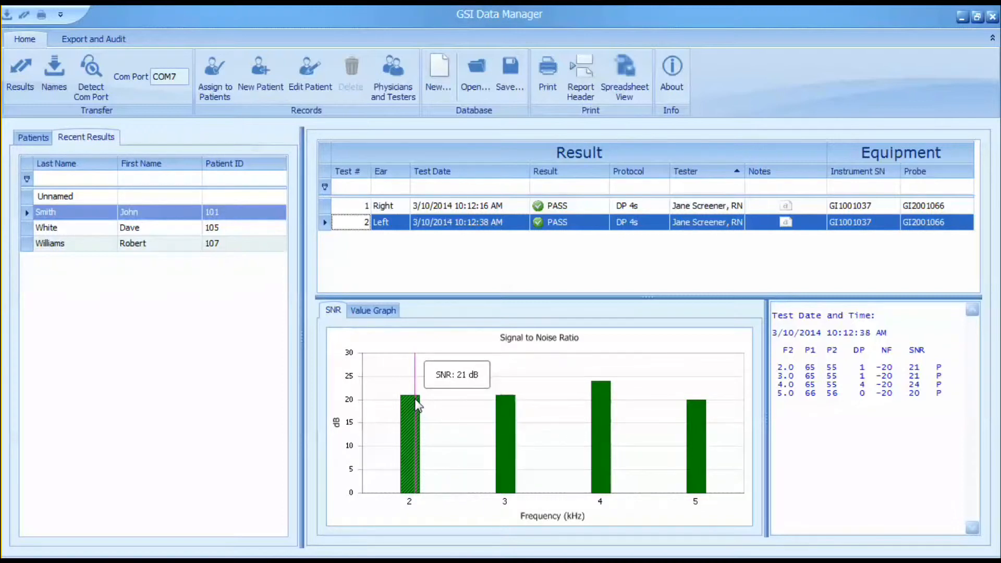
- Open the Value Graph for left-ear emission and noise floor against Boys Town norms
click(373, 310)
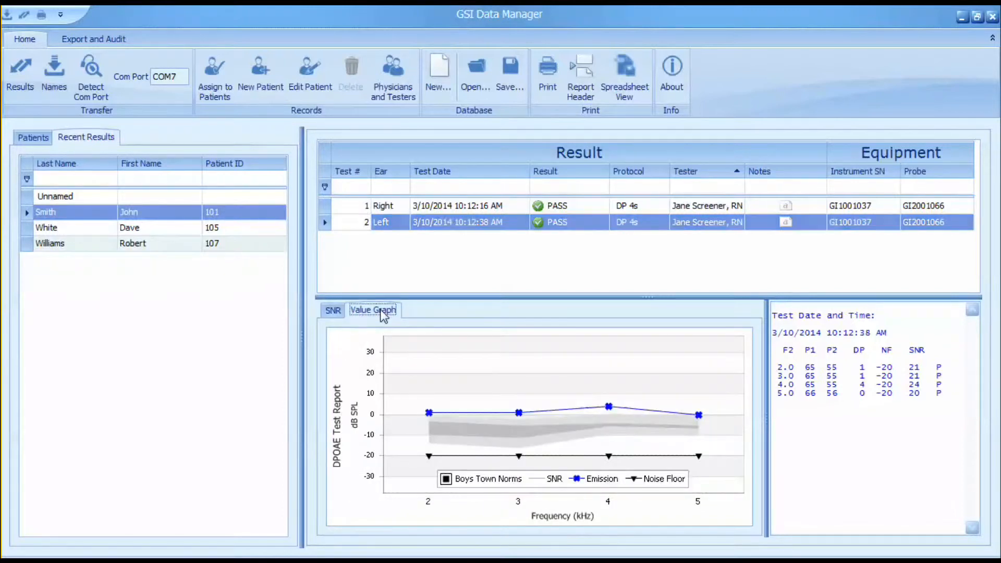
mouse_move(757, 368)
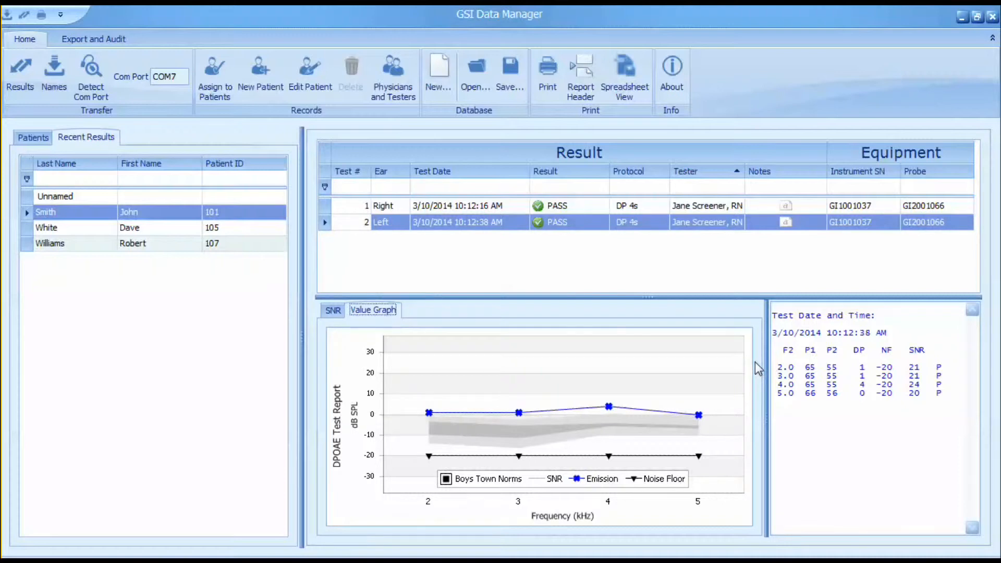
mouse_move(608, 406)
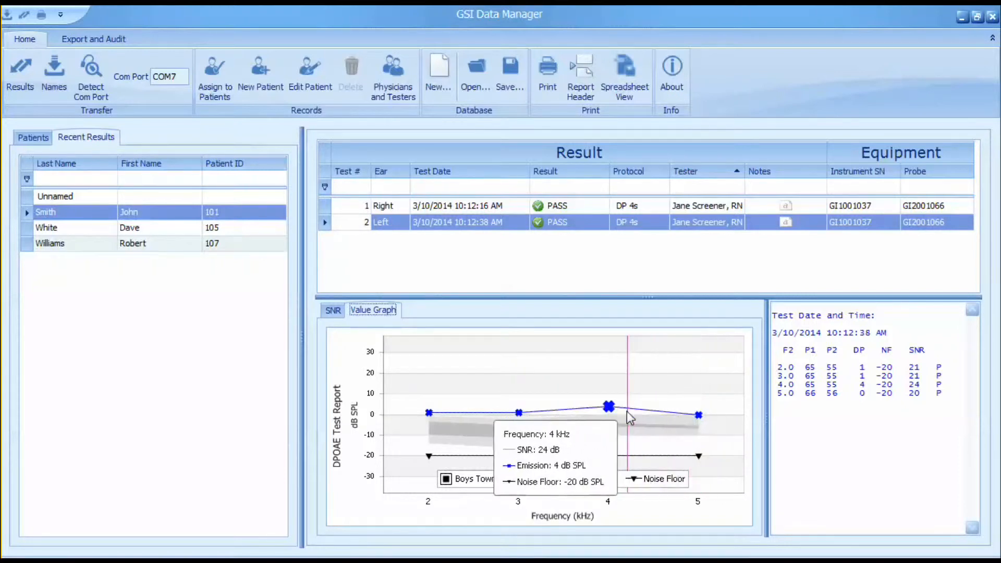
mouse_move(523, 414)
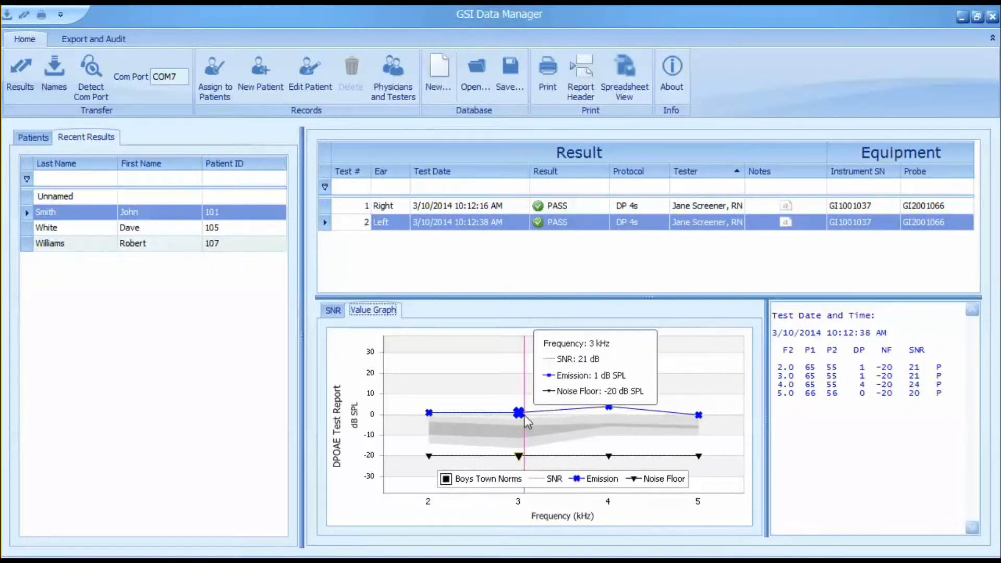
mouse_move(428, 409)
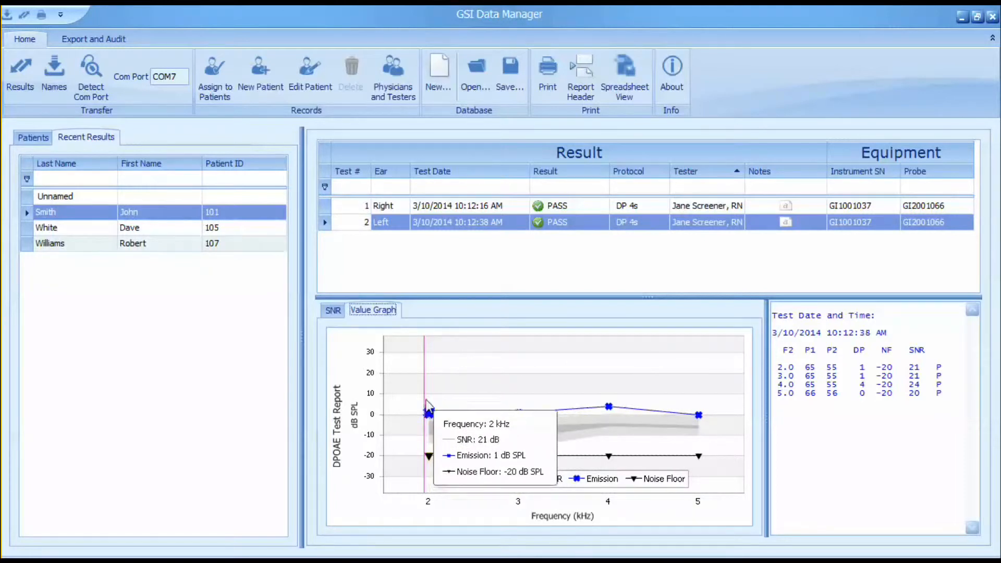
mouse_move(900, 431)
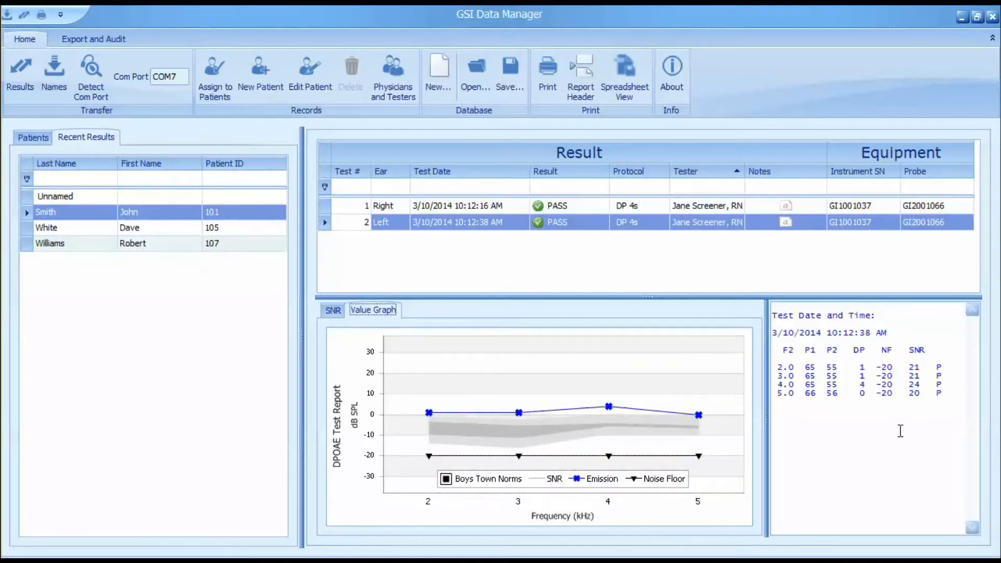